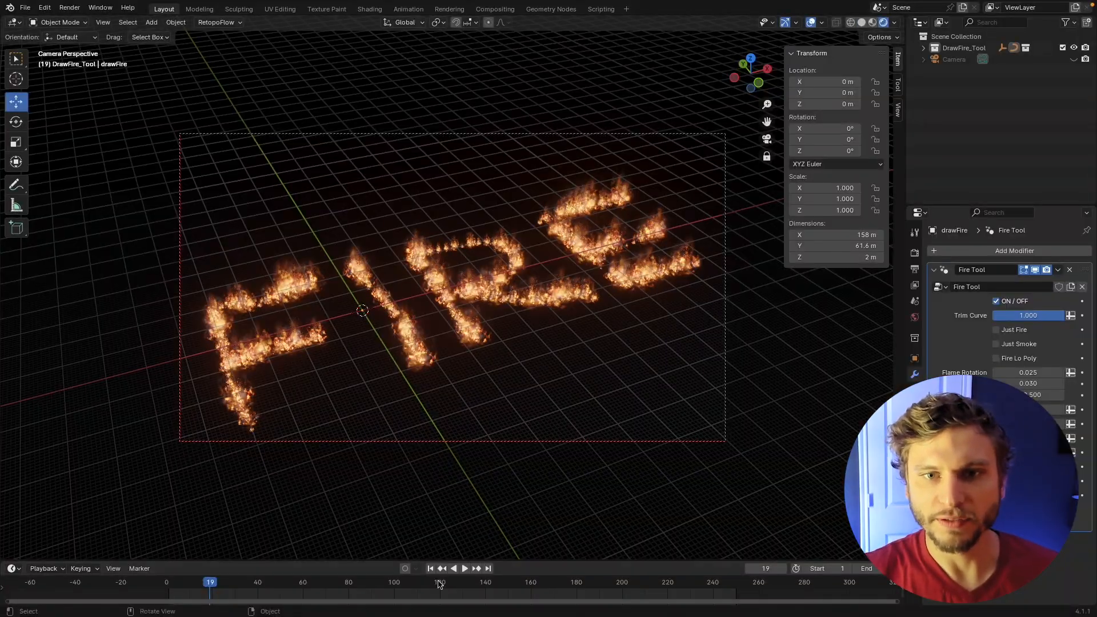
- Switch off the Fire Tool modifier's ON/OFF checkbox on the drawFire curve
click(463, 568)
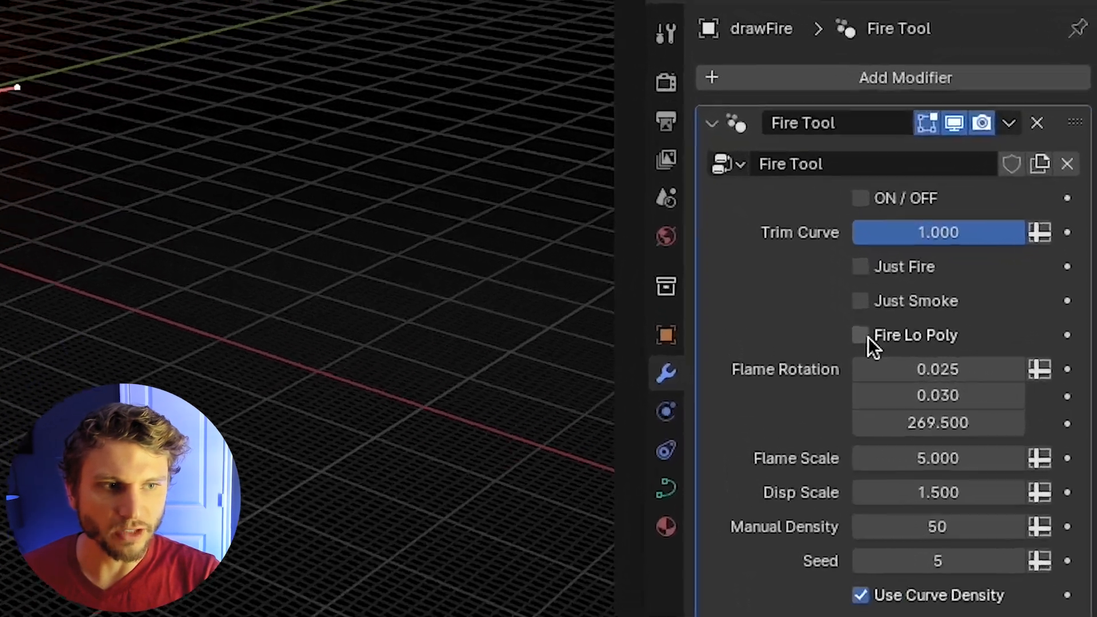
- Try Fire Lo Poly and solid shading on a new curve, then set Flame Scale to 10
click(860, 336)
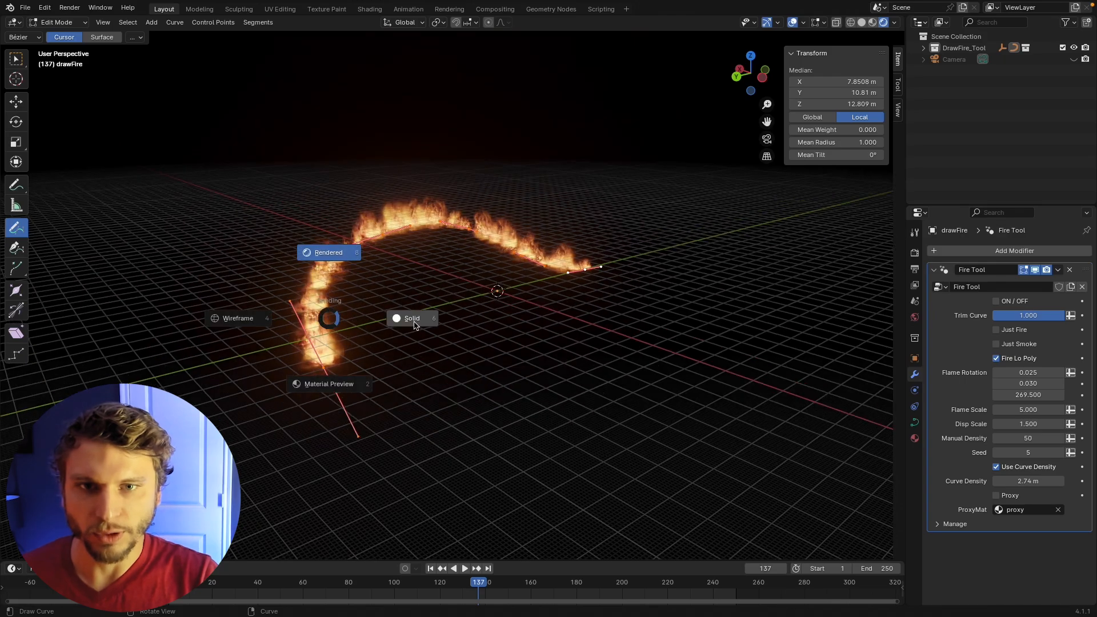
click(411, 317)
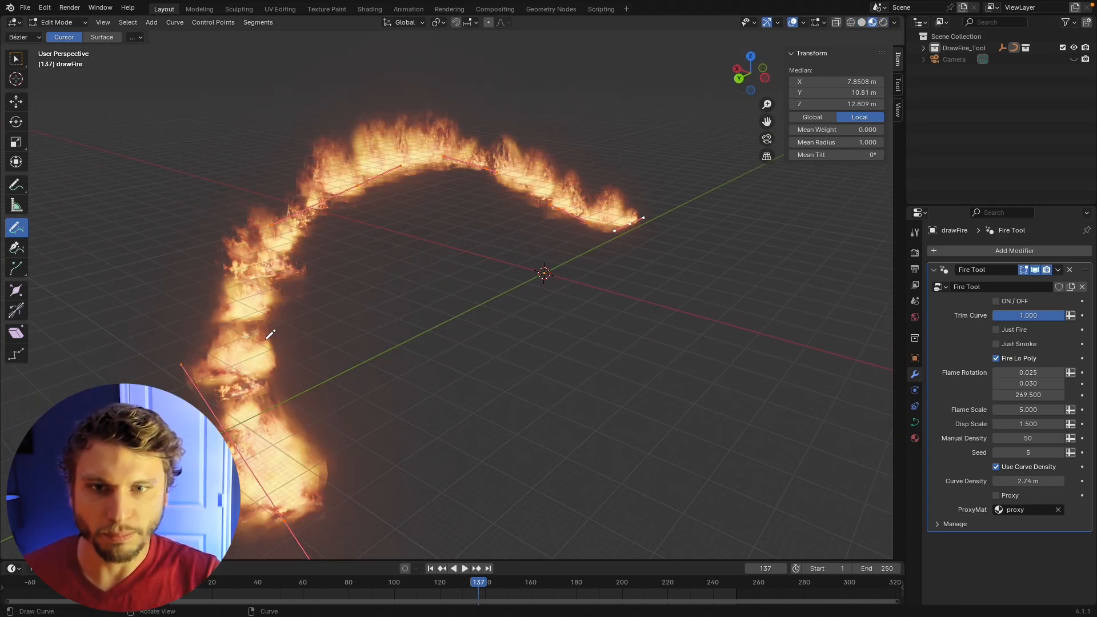
click(464, 568)
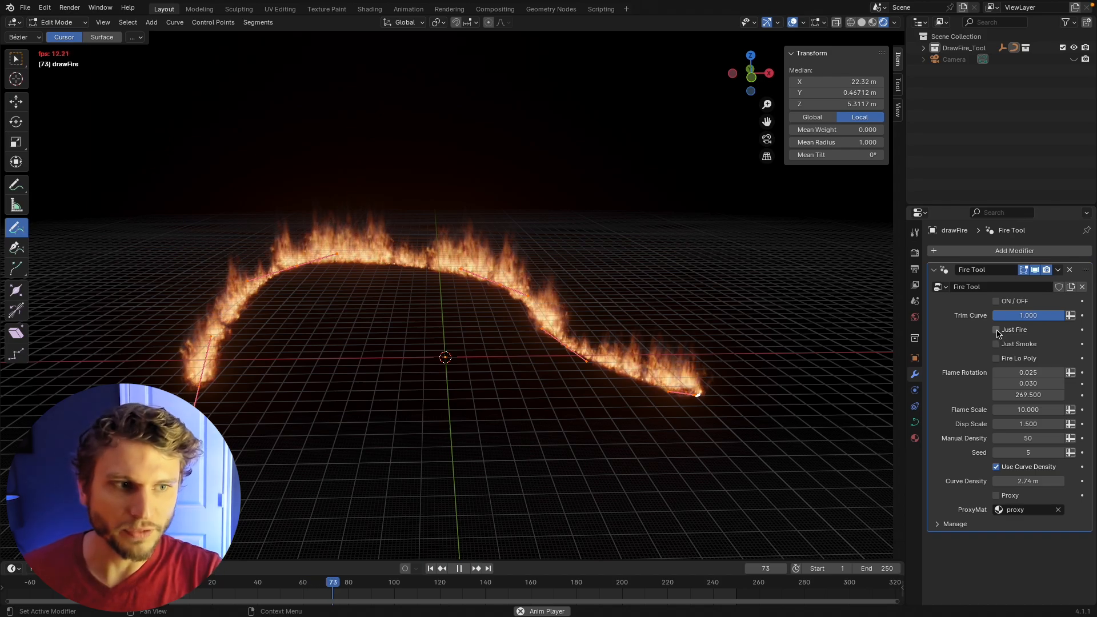
- Try Just Fire and Just Smoke, then turn both off along with Use Curve Density
click(996, 329)
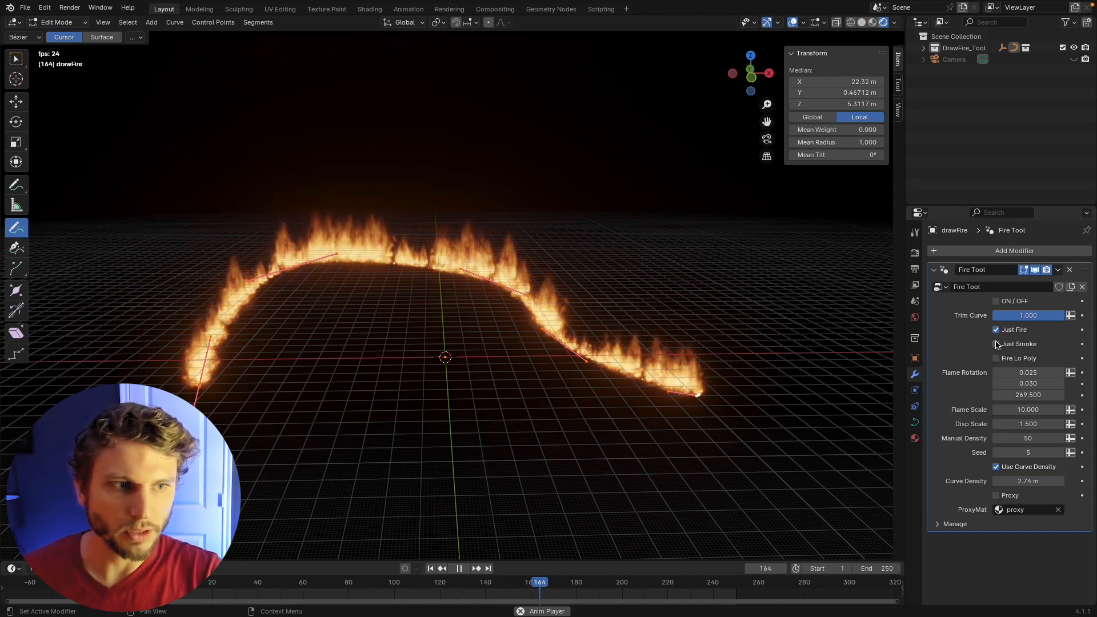
click(997, 343)
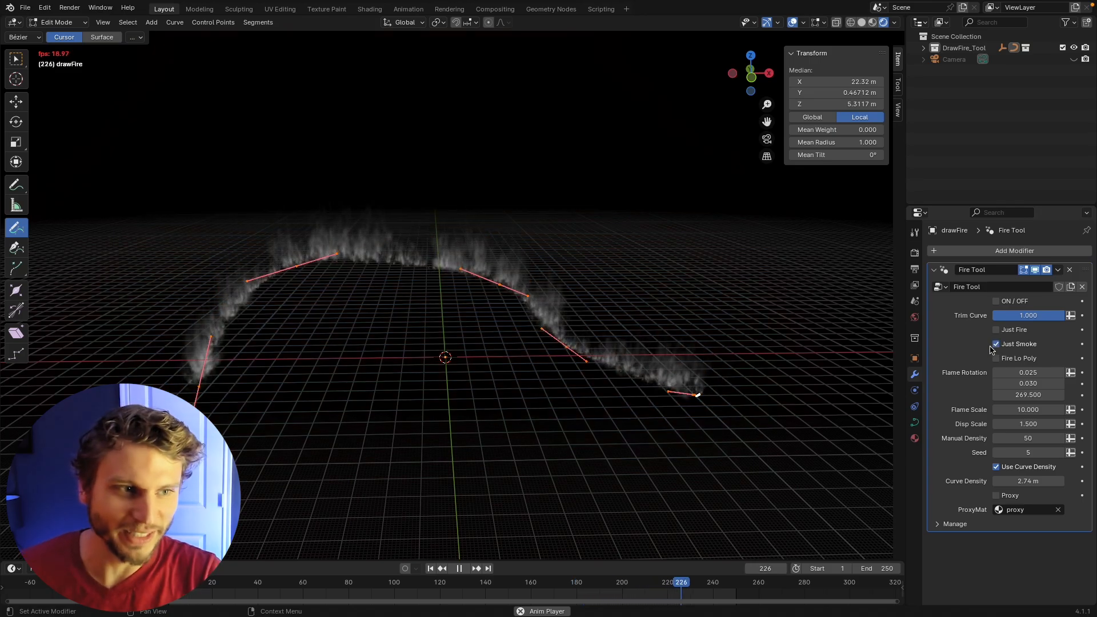
click(999, 301)
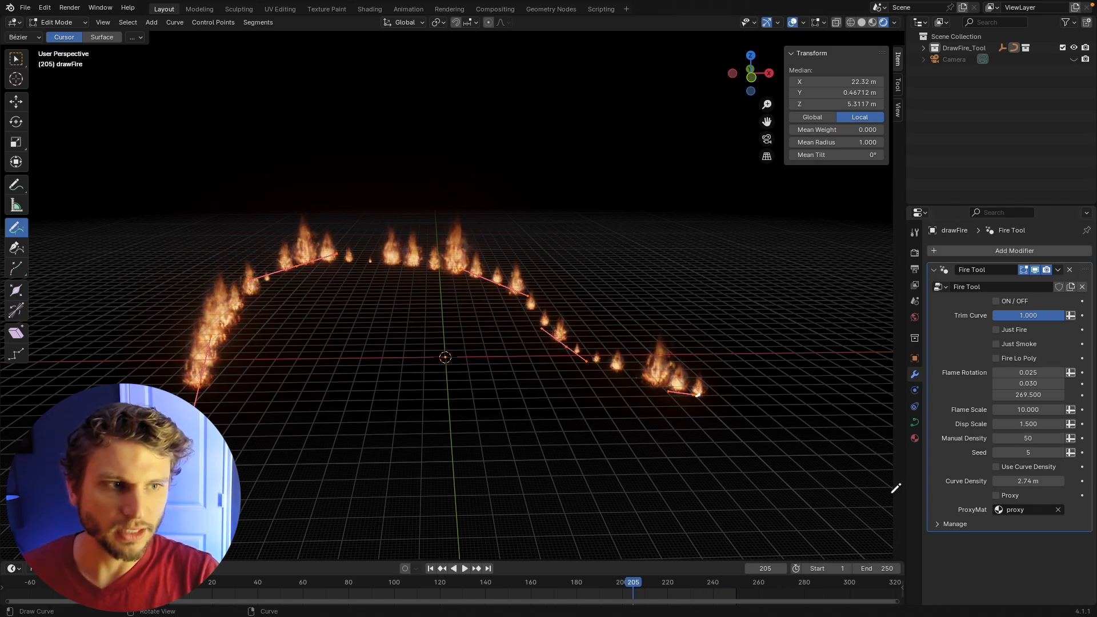
- Enable Proxy in the Fire Tool modifier and set ProxyMat to smokeBig
click(996, 496)
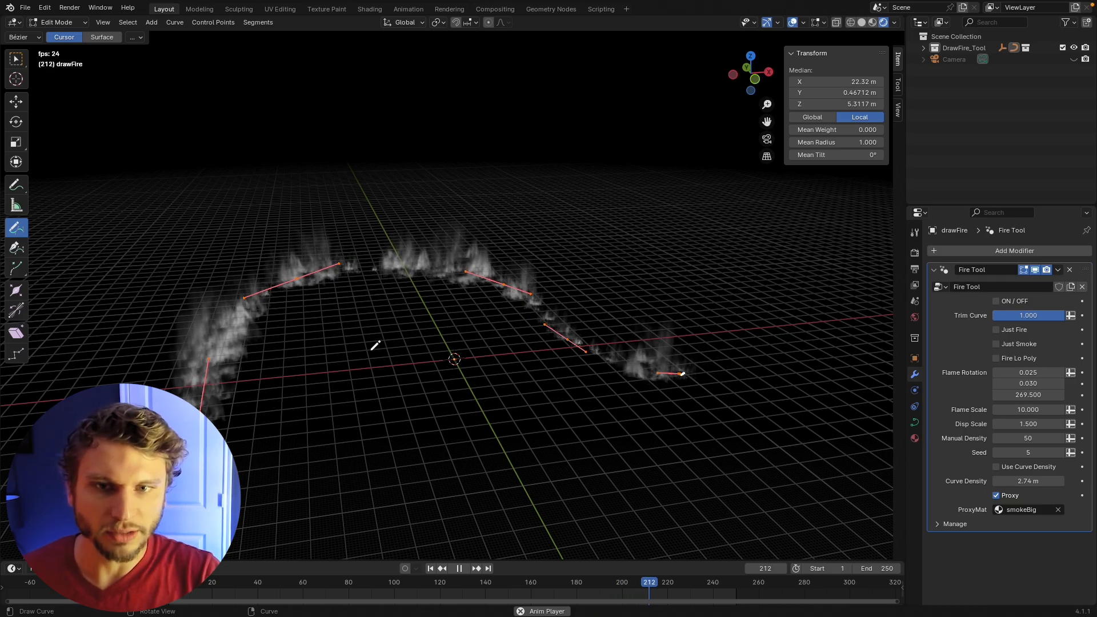
click(458, 567)
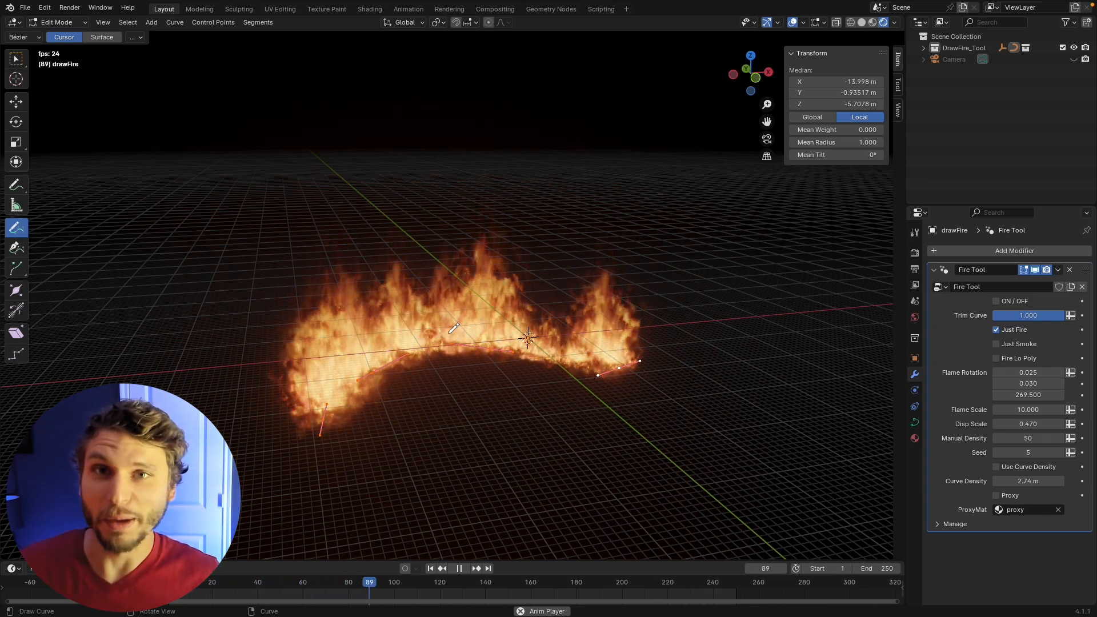
- Tweak Just Fire and Disp Scale, then view the FIRE flame scene through the camera
click(459, 568)
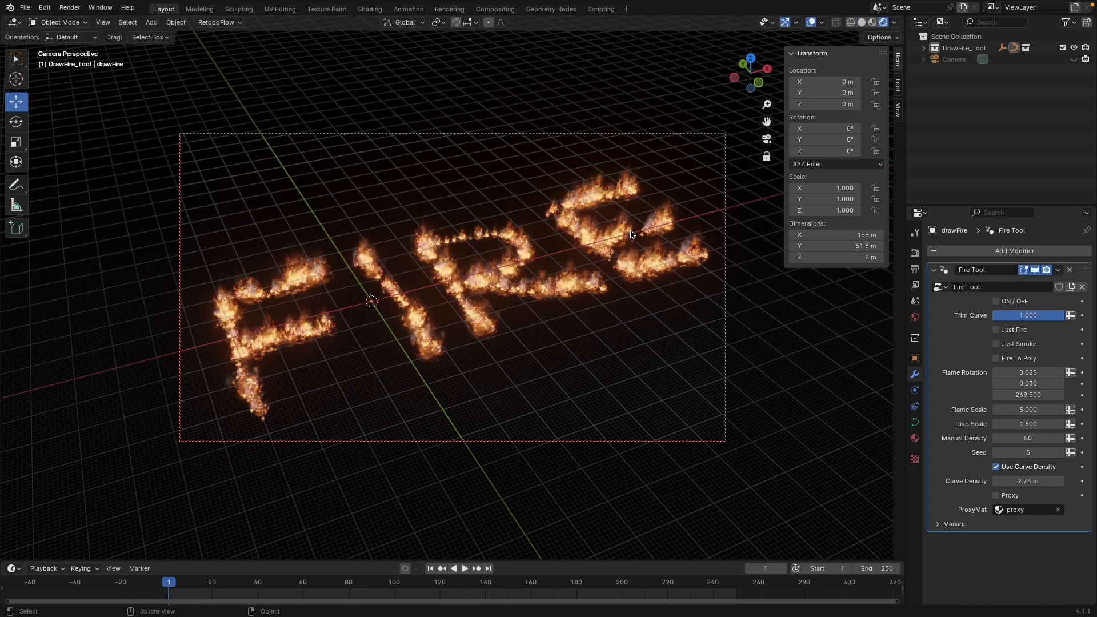
- Render with Cycles at 200 transparent bounces, then start a new General file
click(914, 253)
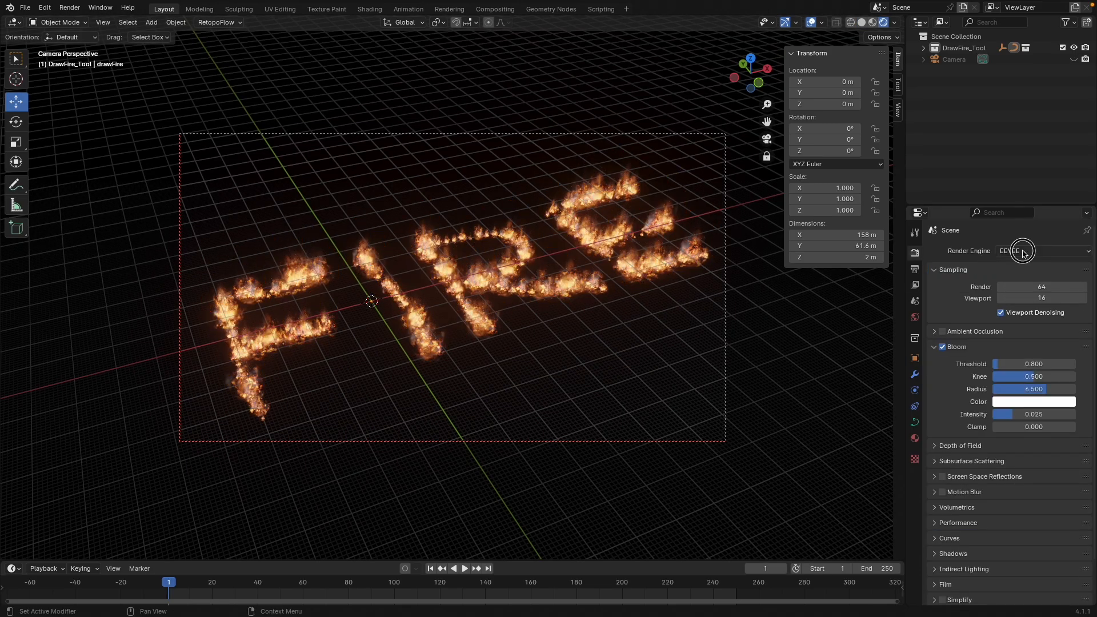
click(1042, 250)
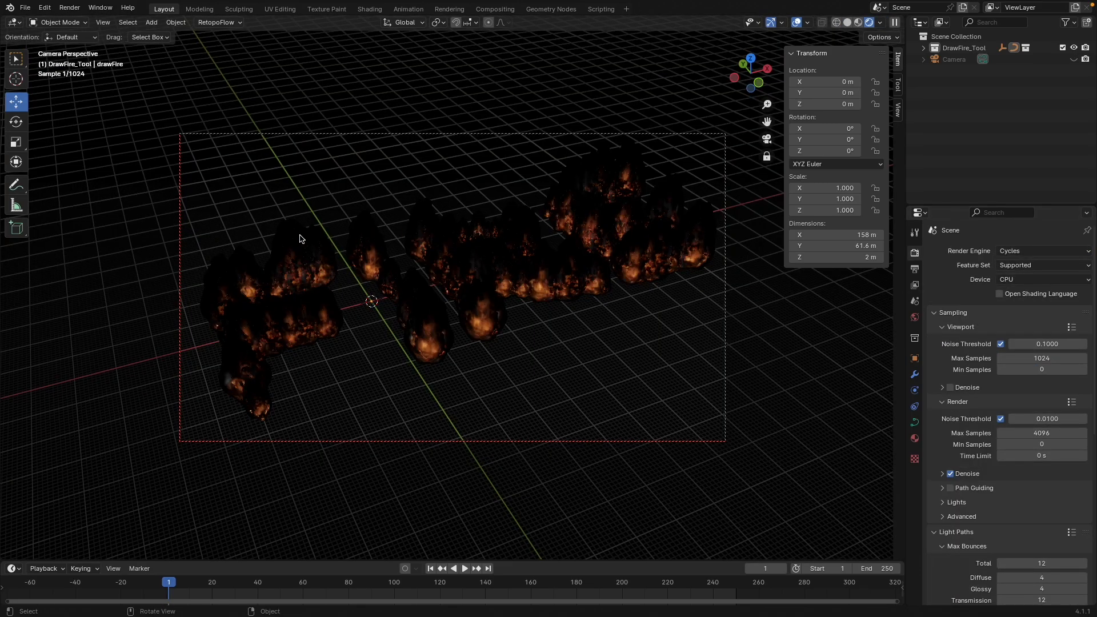
mouse_move(623, 373)
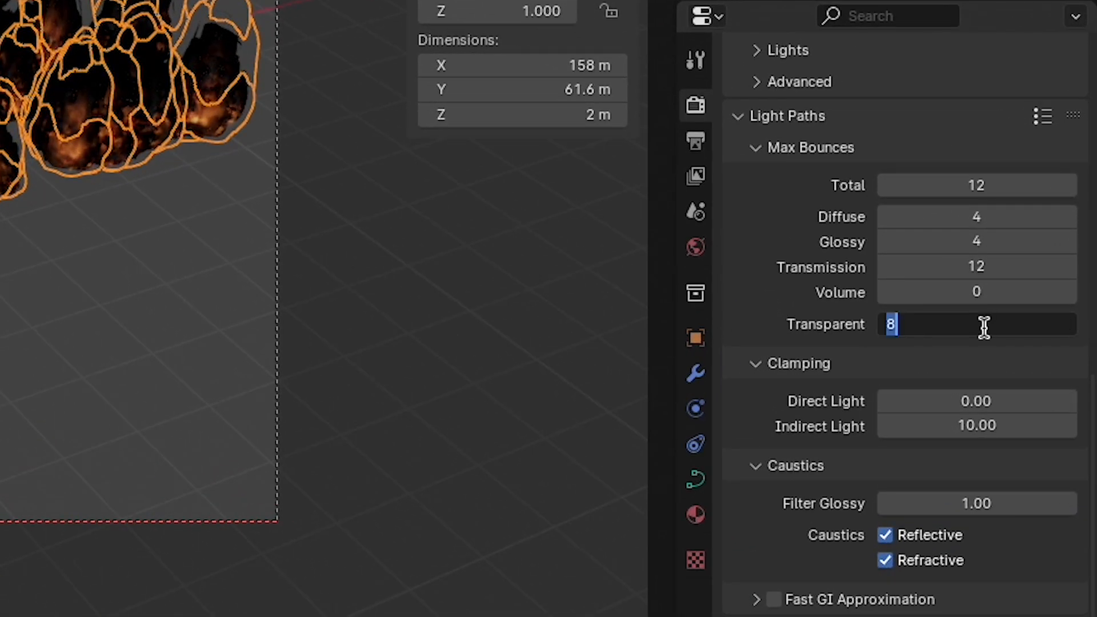
text(200)
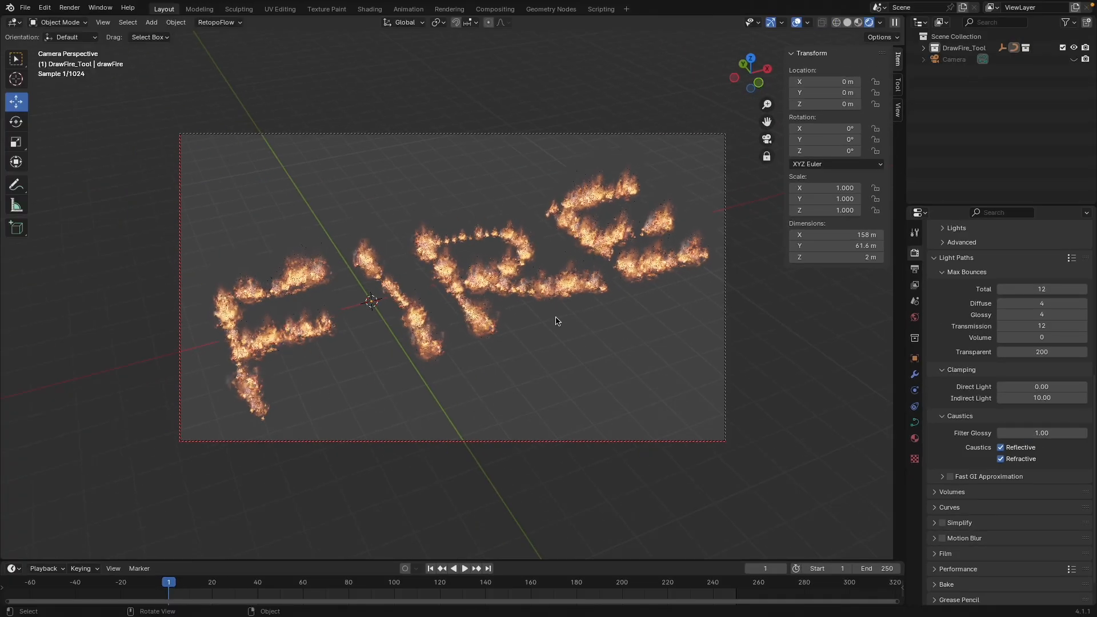
click(464, 568)
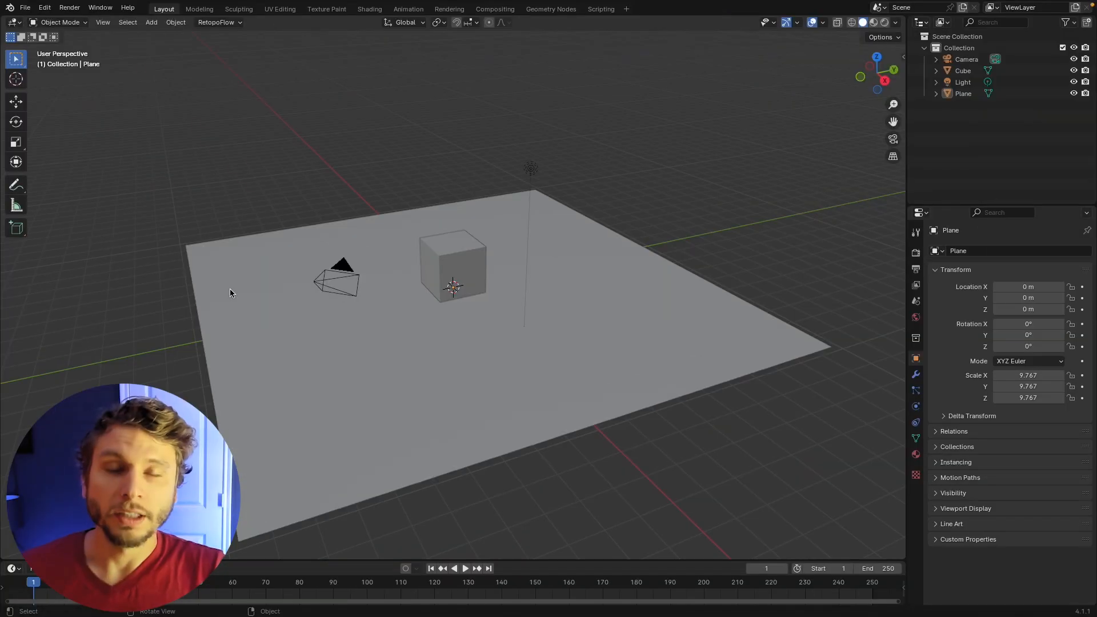
mouse_move(285, 286)
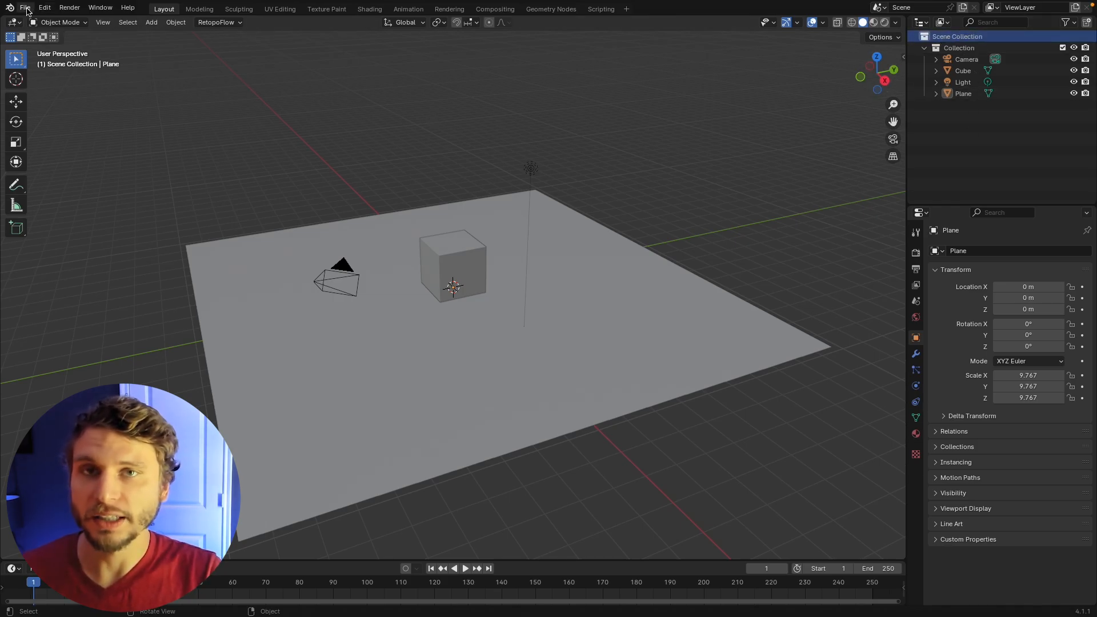
- Append Scene from the Scene folder of drawFireUpdate2.0.blend via File > Append
click(25, 6)
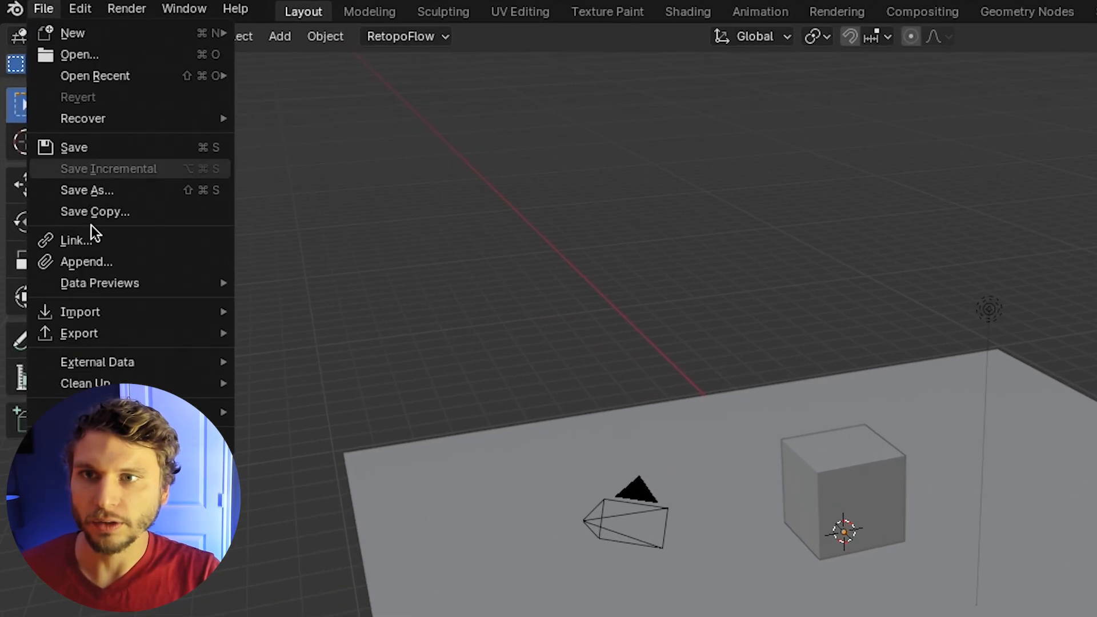
click(87, 261)
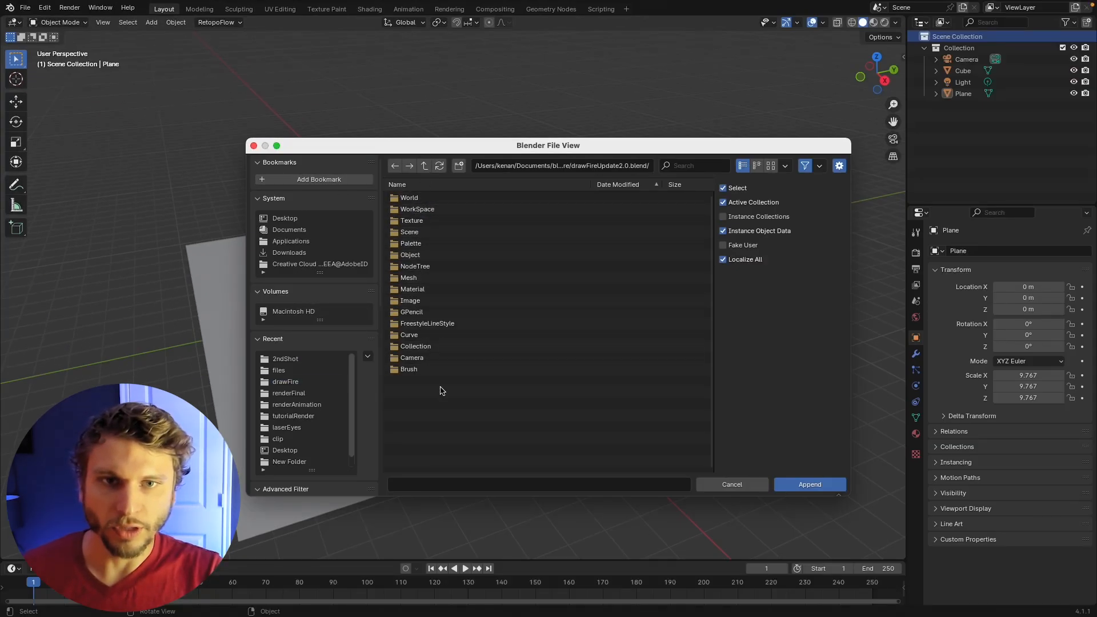
click(409, 231)
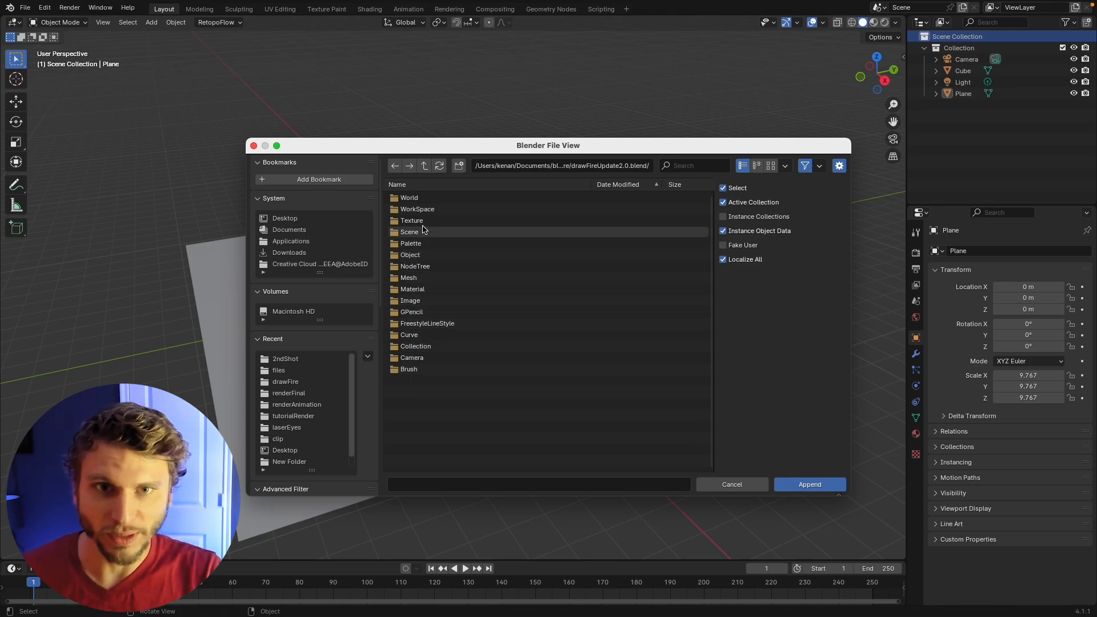
double_click(409, 232)
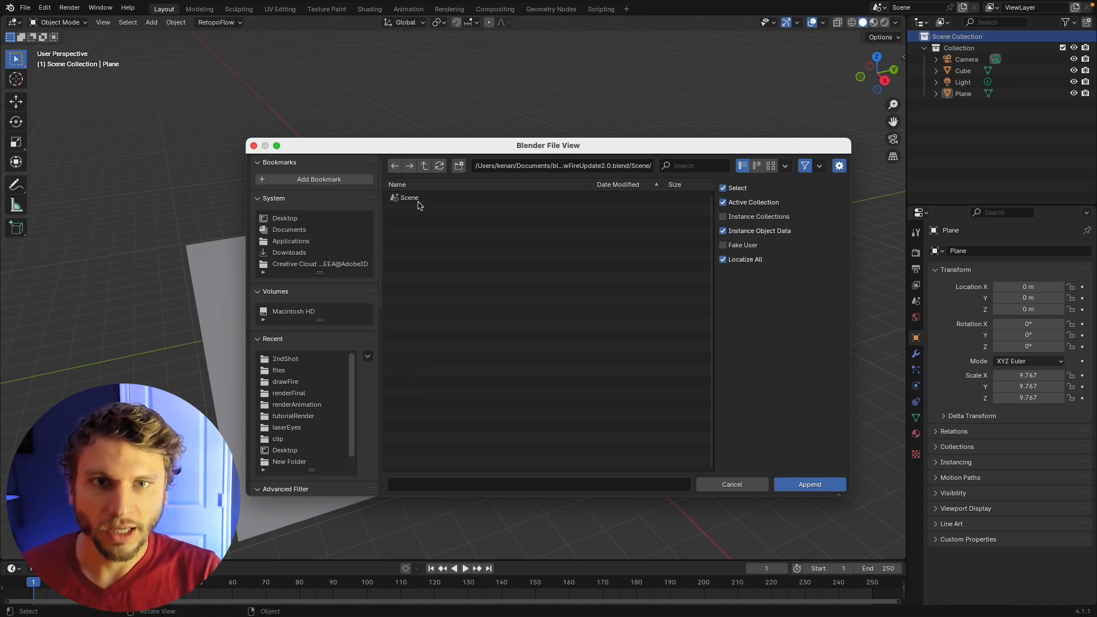
click(809, 484)
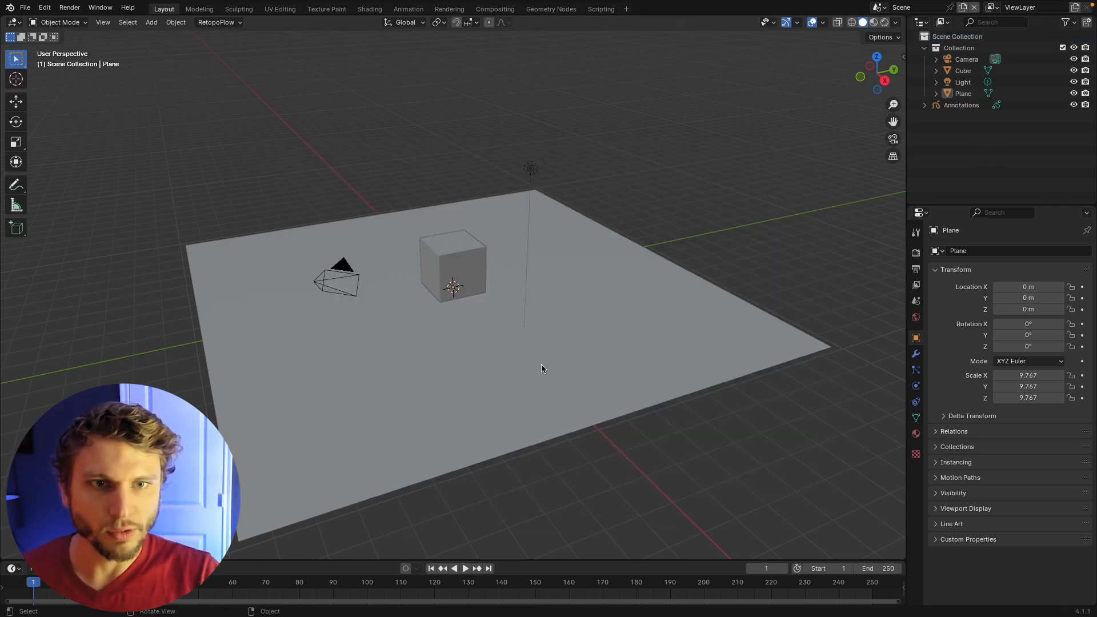
mouse_move(553, 213)
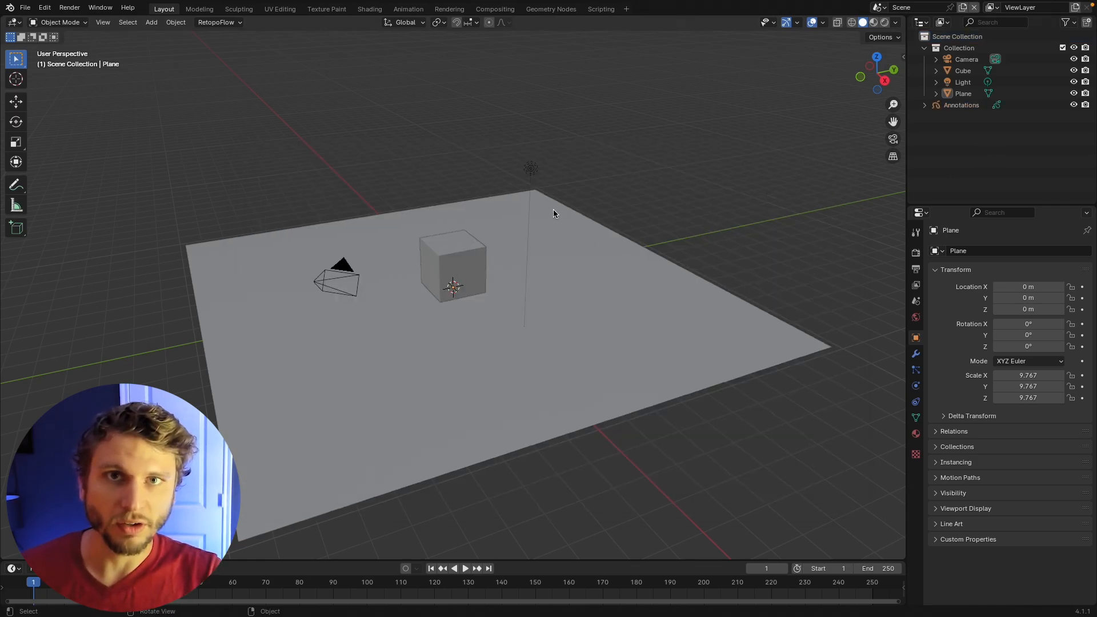
mouse_move(405, 248)
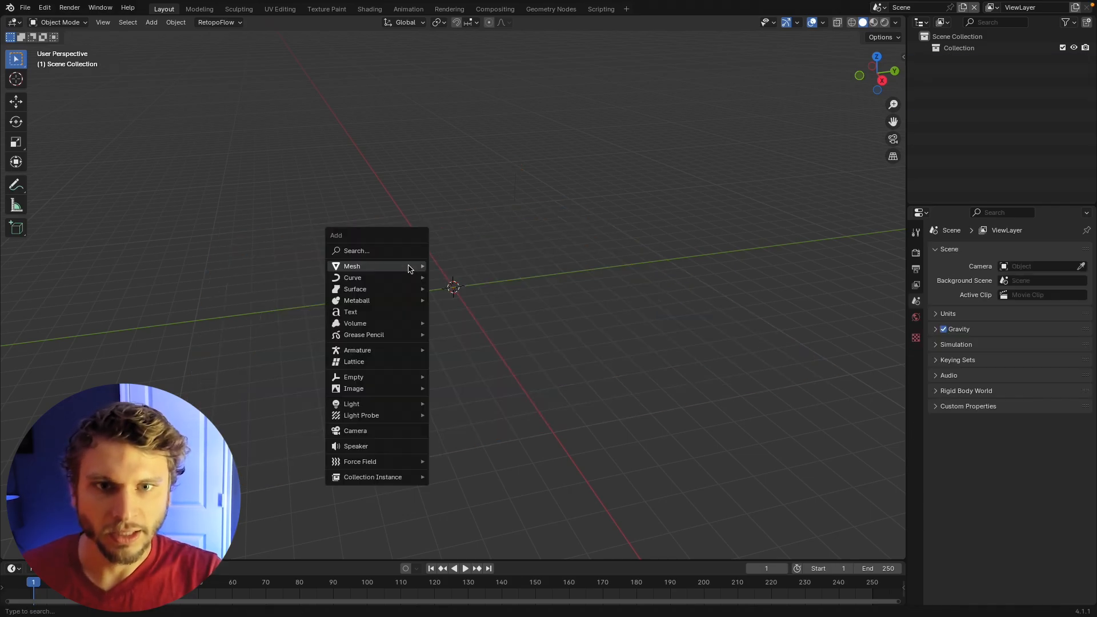
- Add a Bezier curve at the origin and show its modifier properties
click(352, 277)
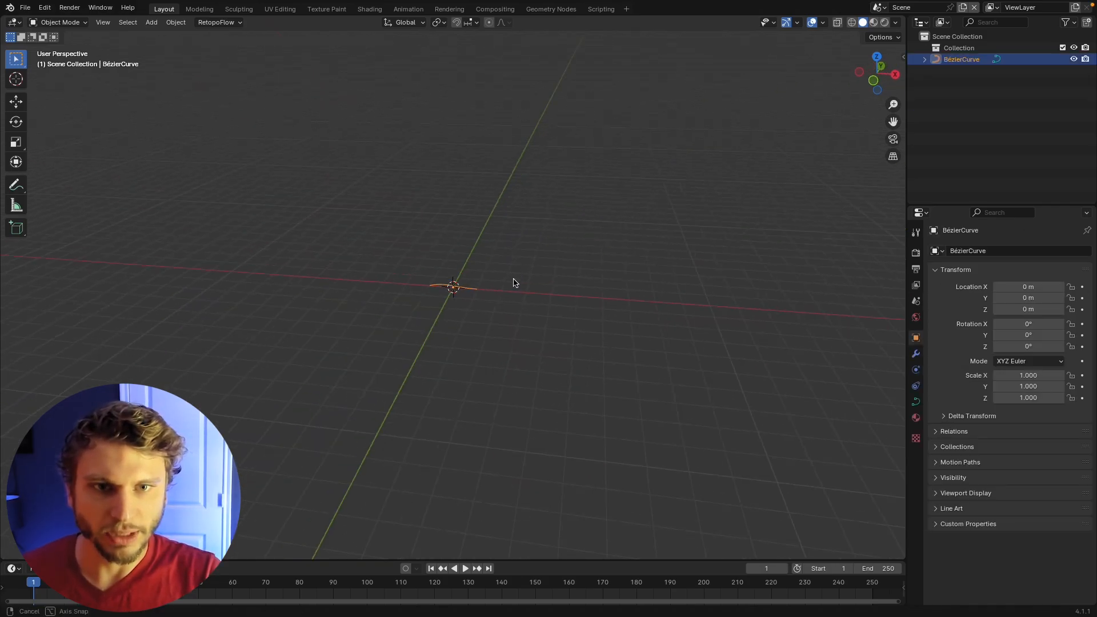
click(916, 354)
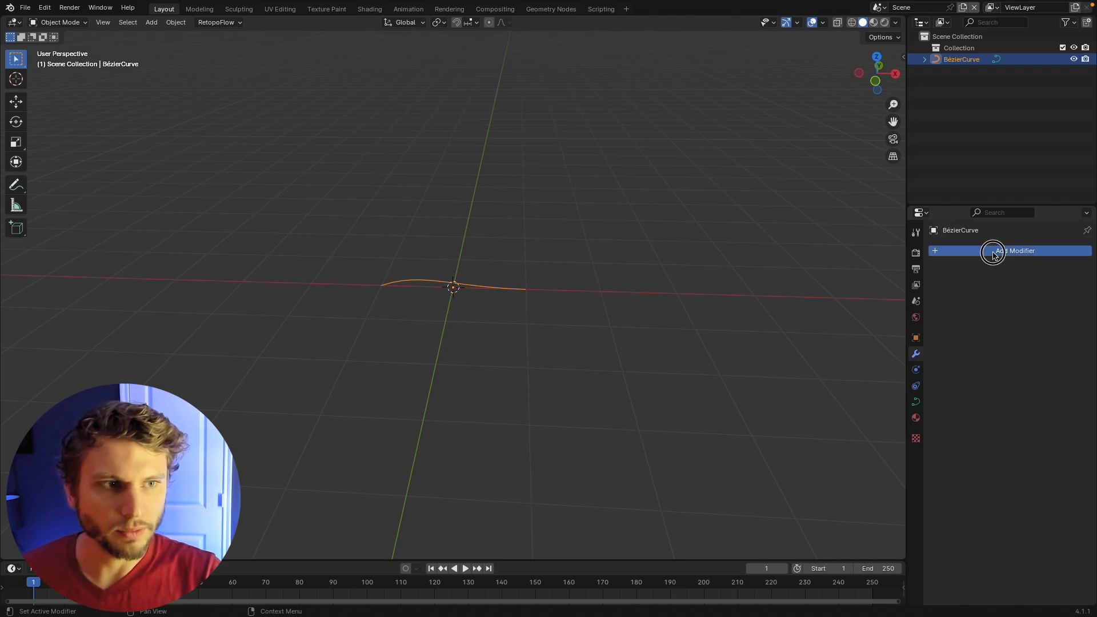
- Add a Fire Tool geometry-nodes modifier with Curve Density 0.2 and Manual Density 63
click(1016, 250)
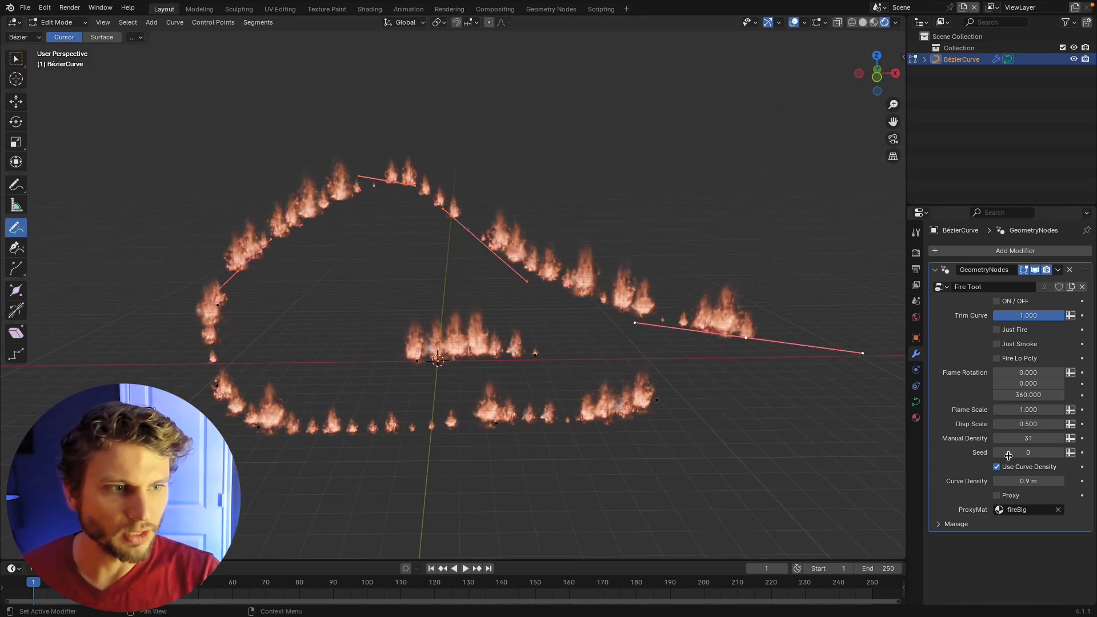
click(1028, 481)
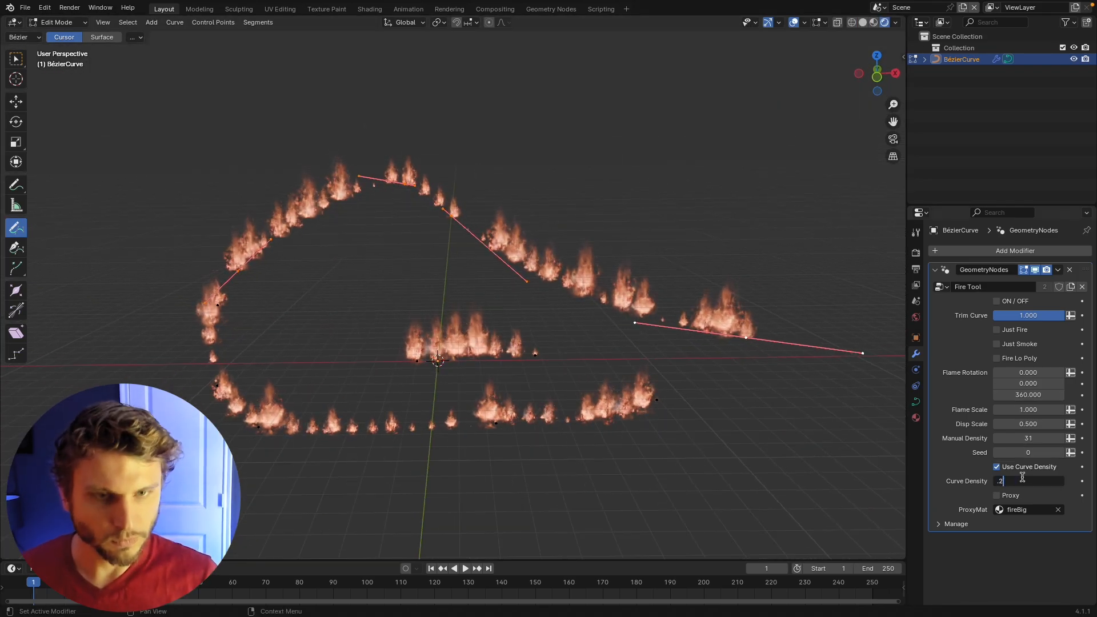
click(996, 467)
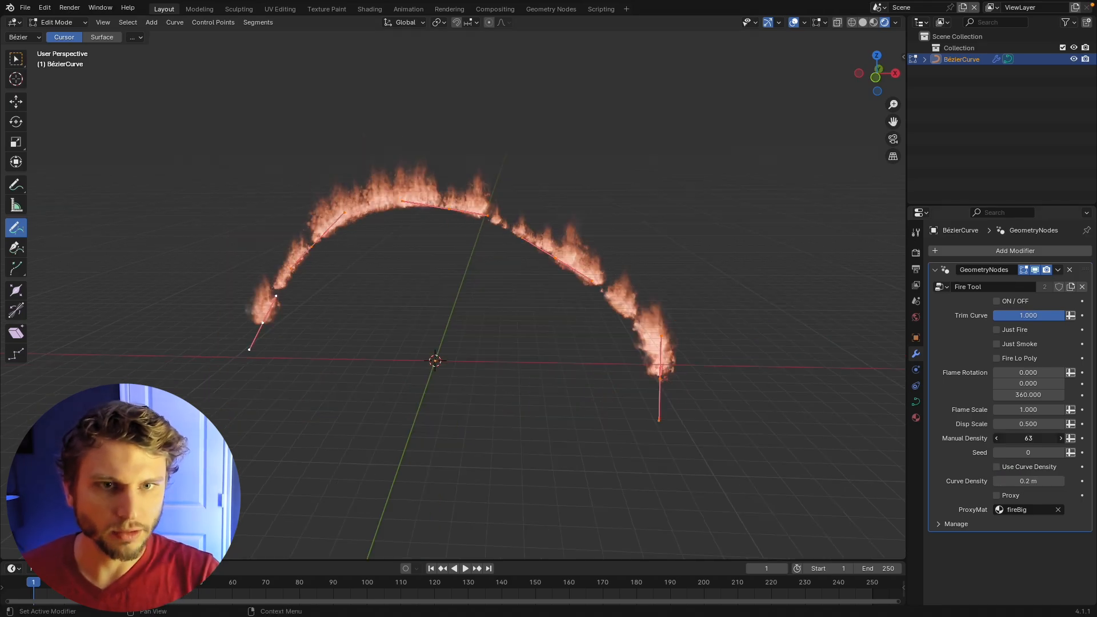